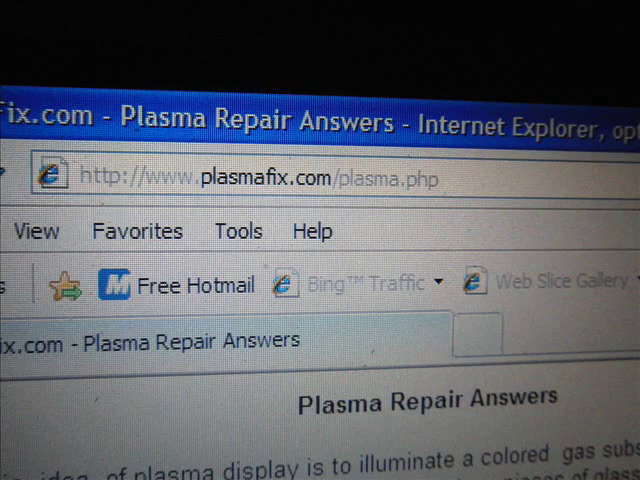
scroll("down", 3)
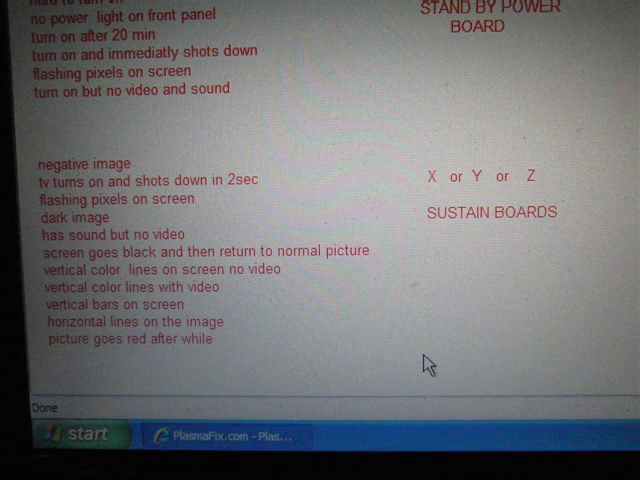